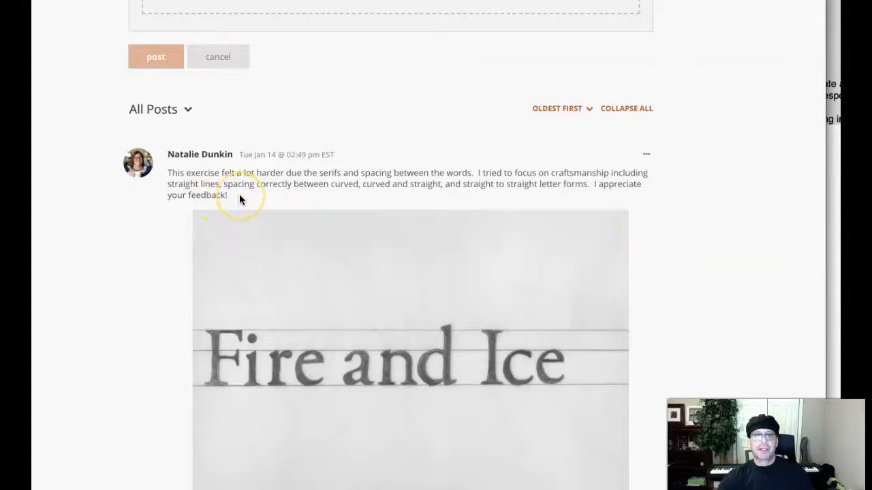
{"action": "mouse_move", "coordinate": [540, 231]}
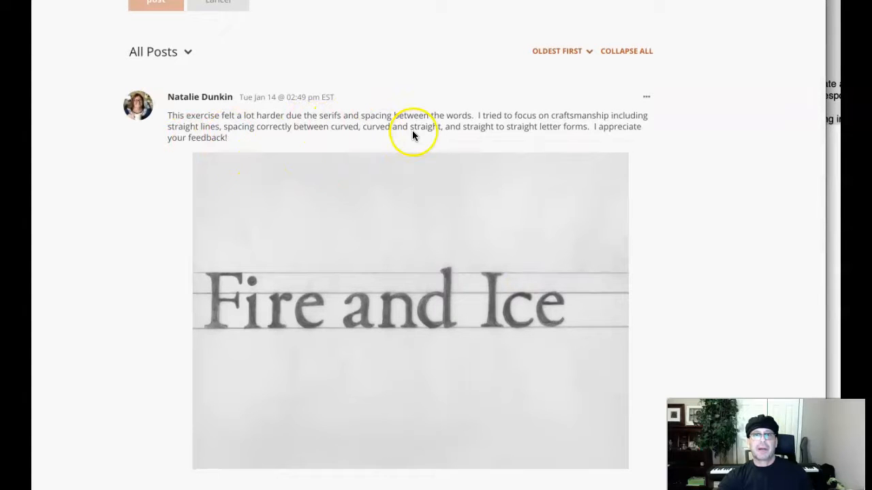
{"action": "mouse_move", "coordinate": [464, 128]}
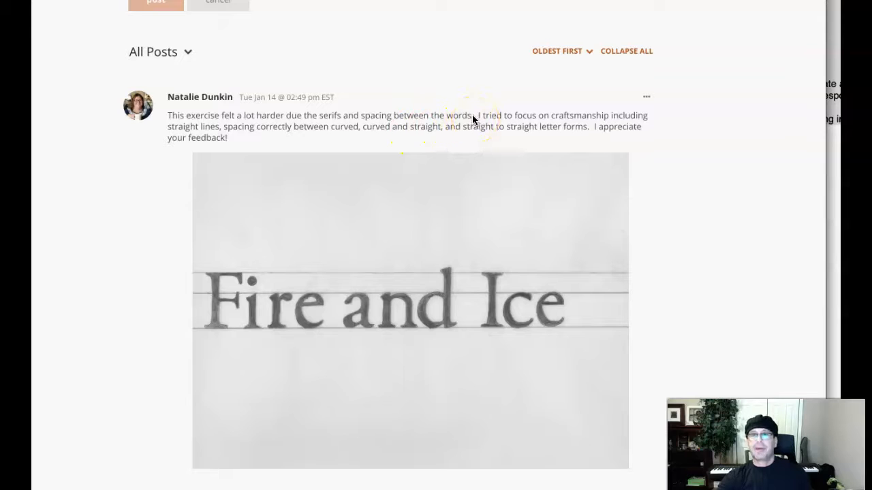
{"action": "mouse_move", "coordinate": [485, 134]}
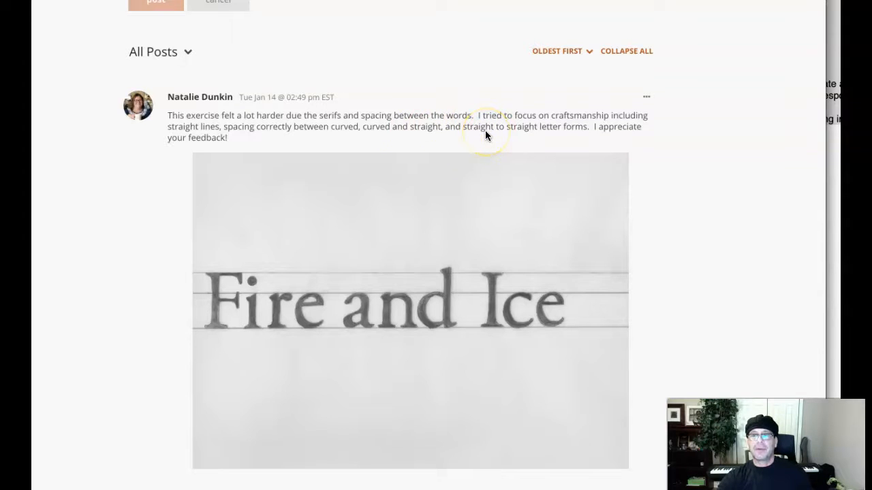
{"action": "mouse_move", "coordinate": [257, 334]}
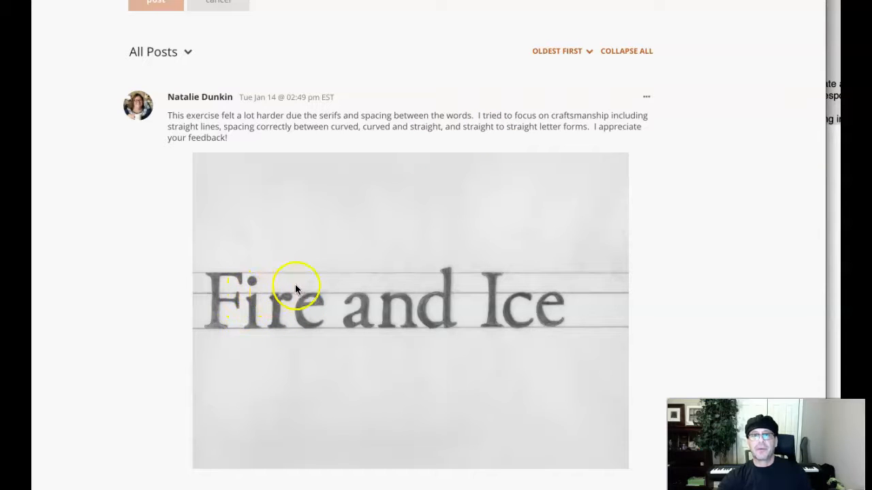
{"action": "mouse_move", "coordinate": [287, 146]}
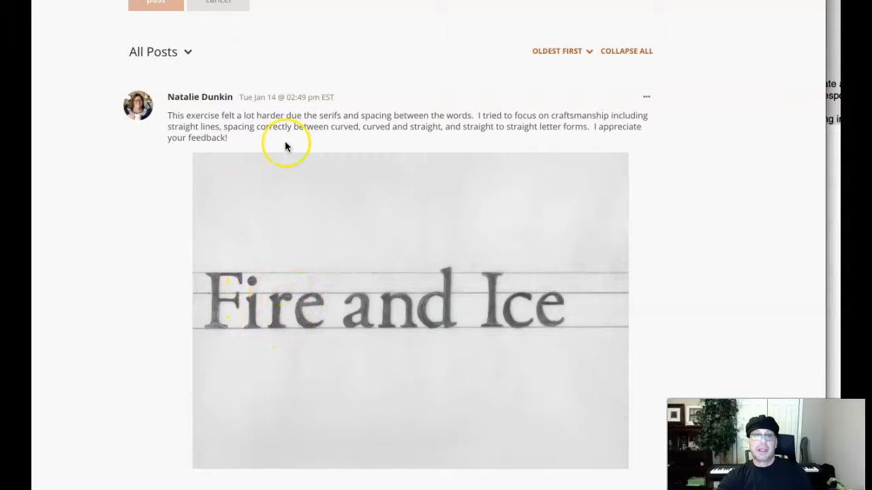
{"action": "mouse_move", "coordinate": [299, 161]}
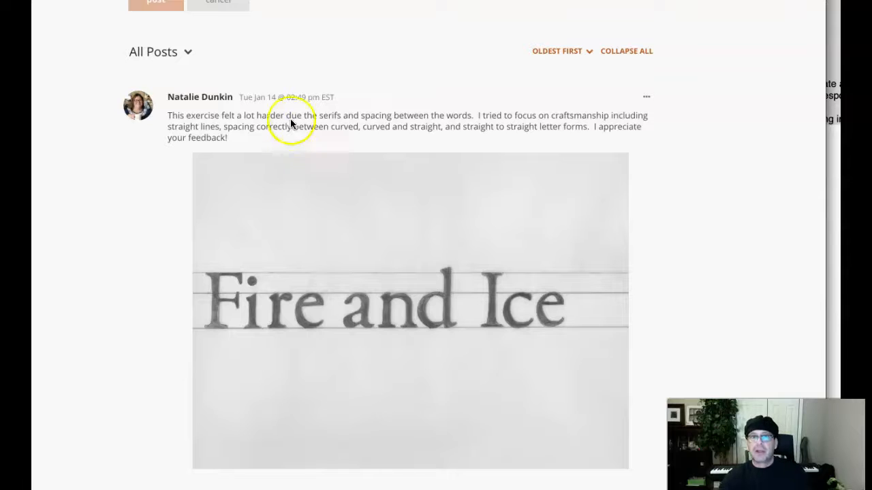
{"action": "mouse_move", "coordinate": [587, 128]}
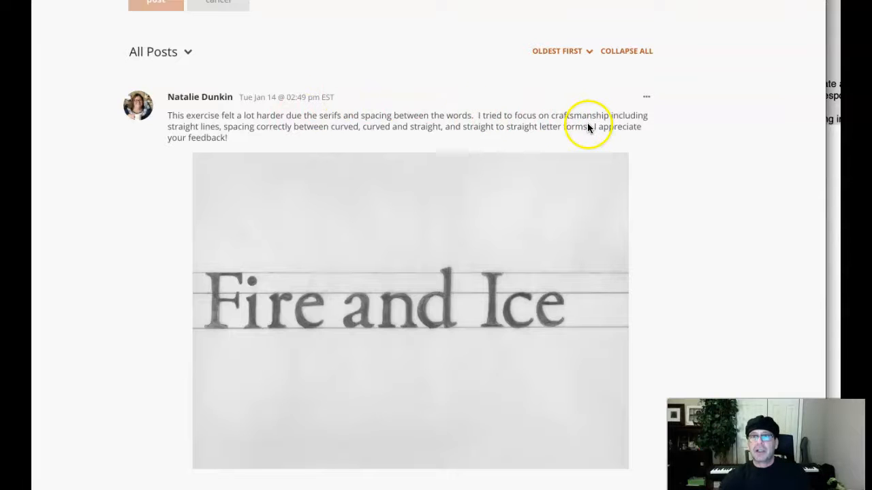
{"action": "mouse_move", "coordinate": [334, 138]}
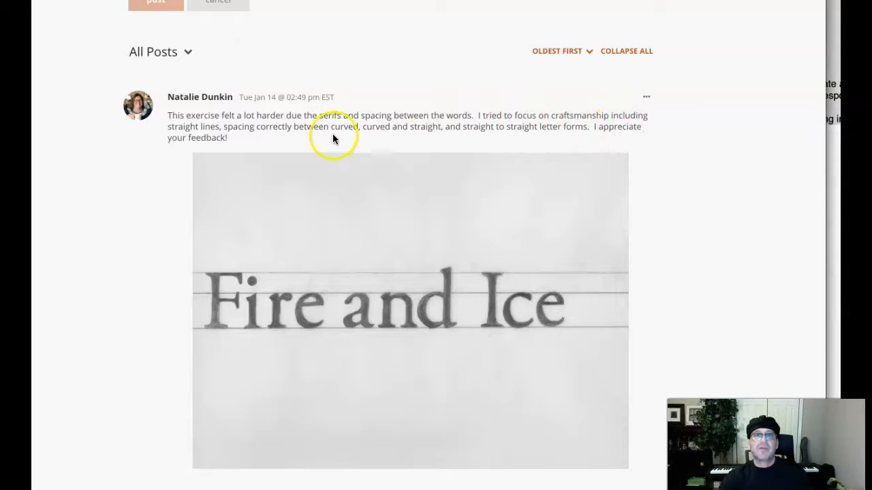
{"action": "mouse_move", "coordinate": [259, 148]}
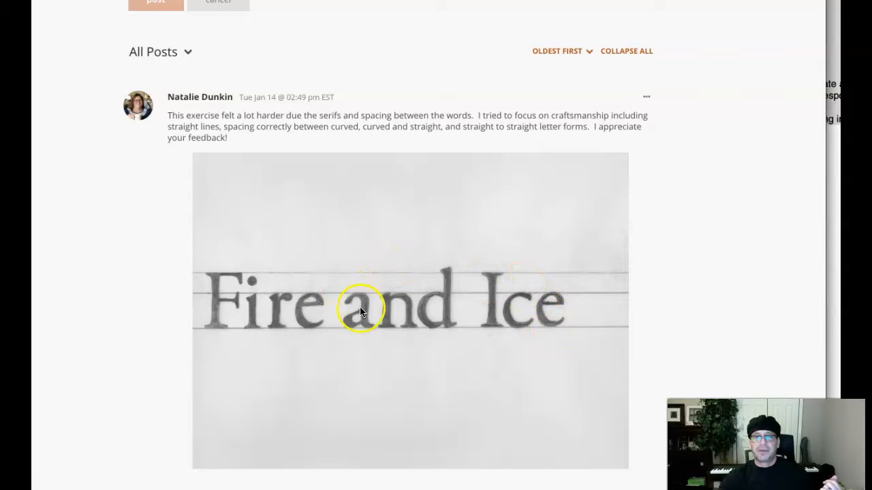
{"action": "mouse_move", "coordinate": [538, 310]}
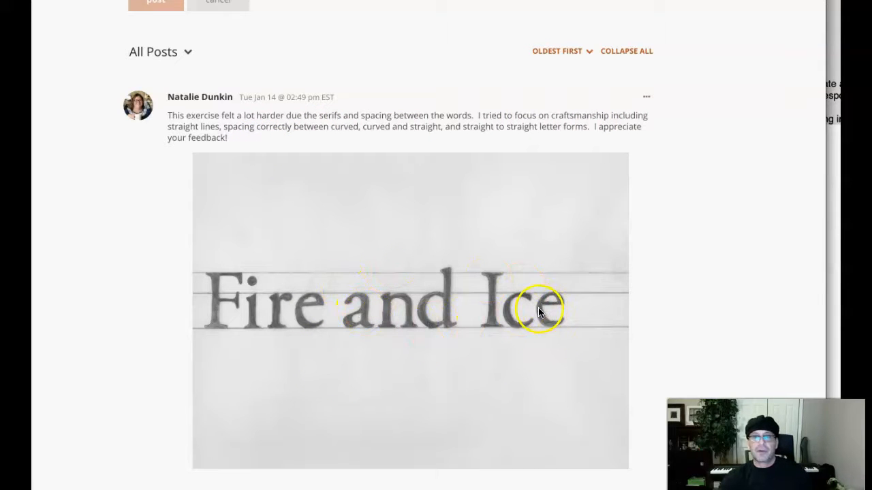
{"action": "mouse_move", "coordinate": [251, 136]}
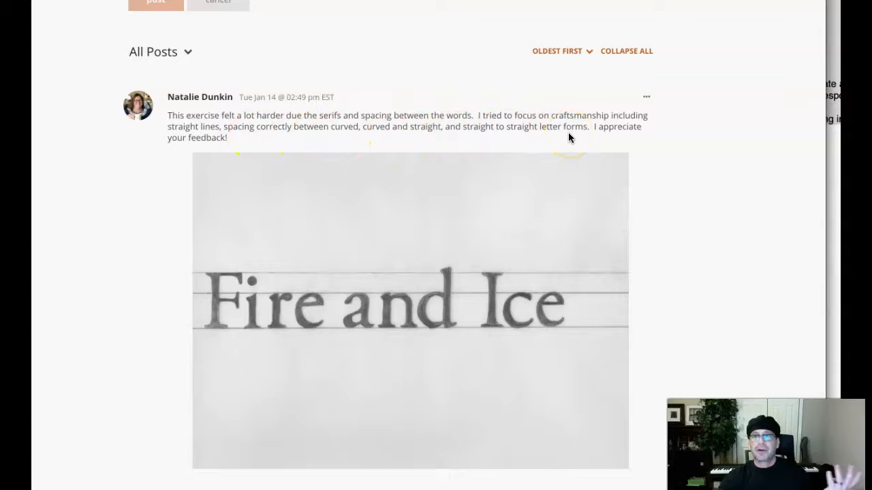
Scroll the Week 2 announcement to the Fire and Ice kerning video and highlight its caption
{"action": "scroll", "scroll_direction": "down", "scroll_amount": 3}
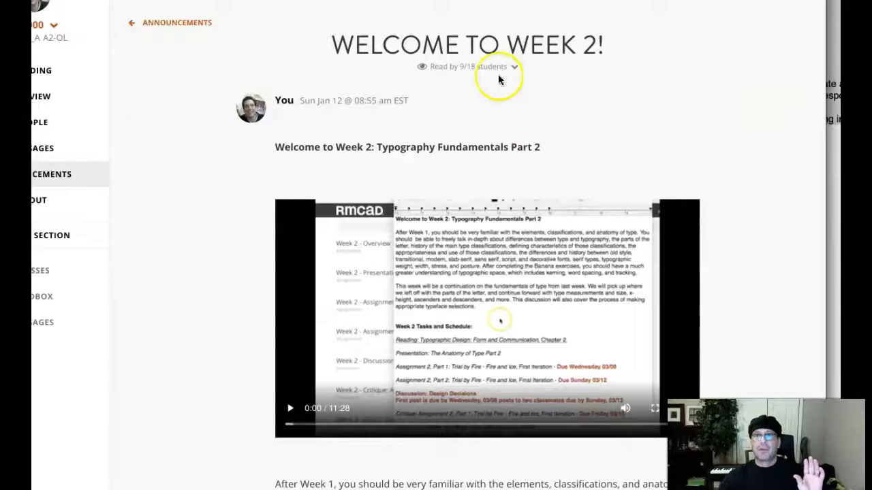
{"action": "scroll", "scroll_direction": "down", "scroll_amount": 3}
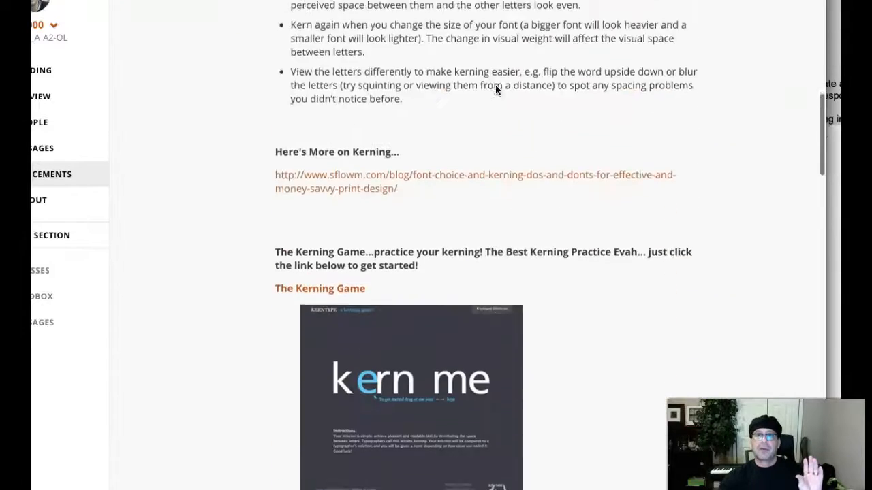
{"action": "scroll", "scroll_direction": "down", "scroll_amount": 3}
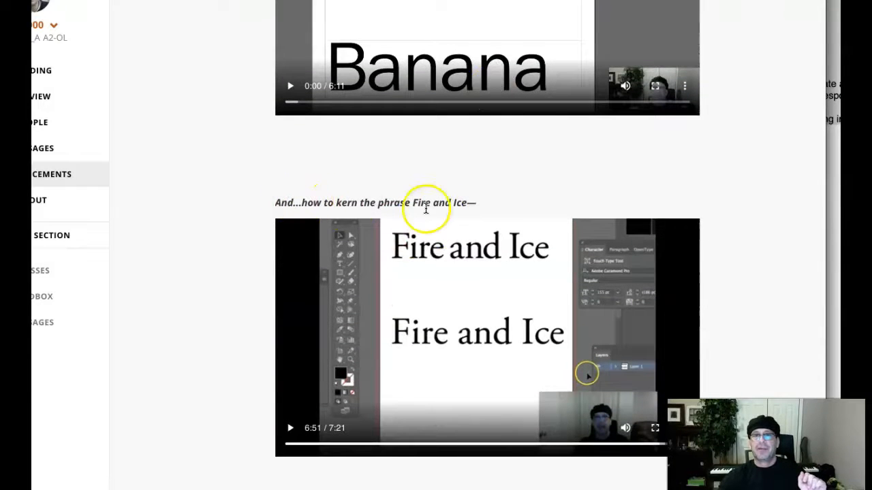
{"action": "triple_click", "coordinate": [375, 202]}
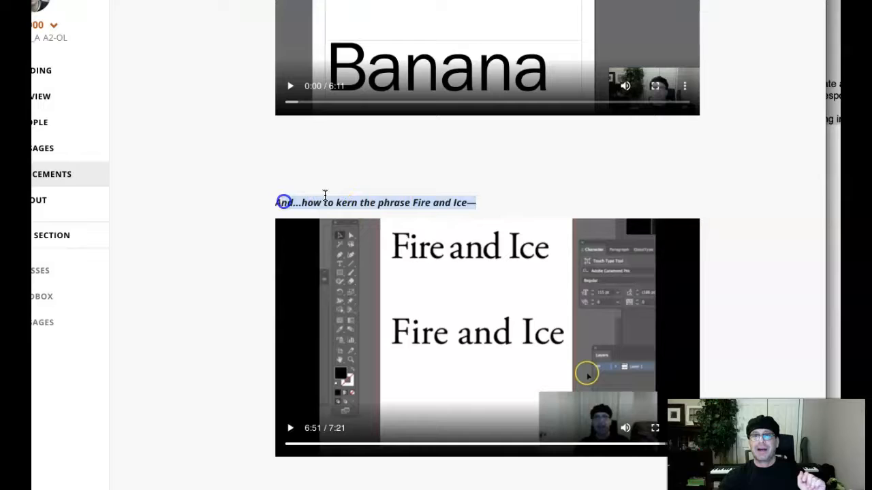
{"action": "scroll", "scroll_direction": "down", "scroll_amount": 3}
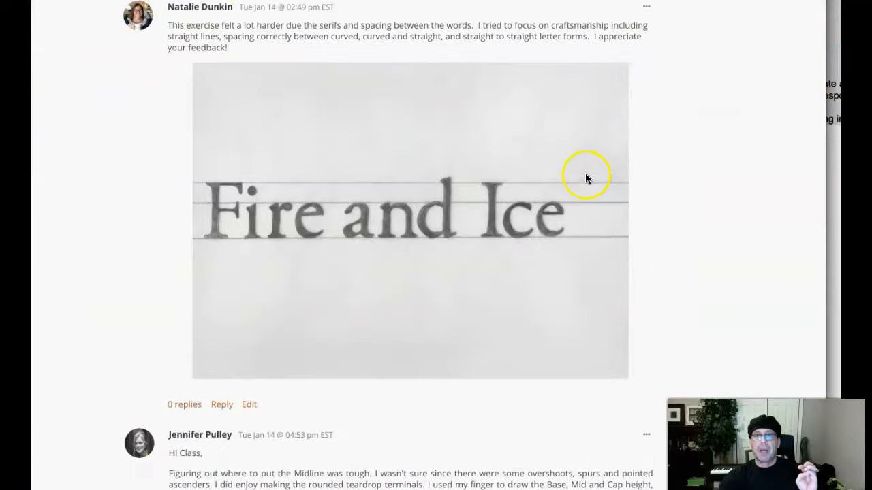
Scroll down past the student's hand-drawn Fire and Ice post to the next classmate's post
{"action": "scroll", "scroll_direction": "down", "scroll_amount": 3}
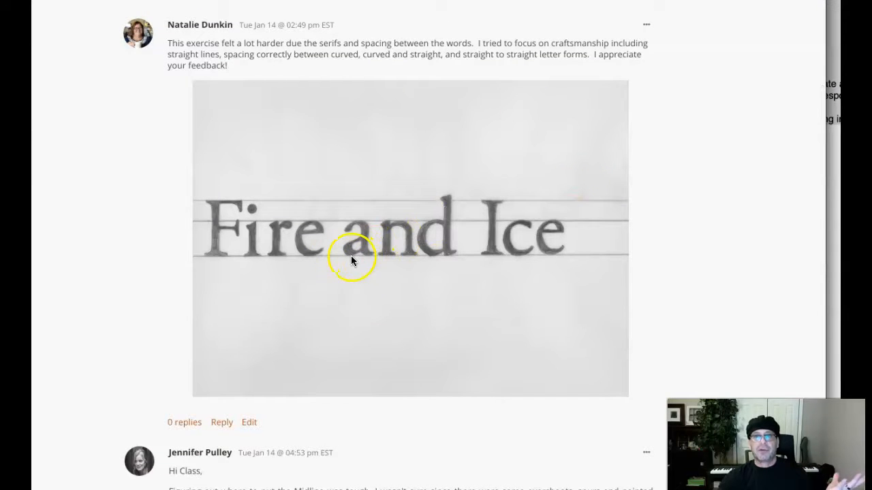
{"action": "mouse_move", "coordinate": [468, 260]}
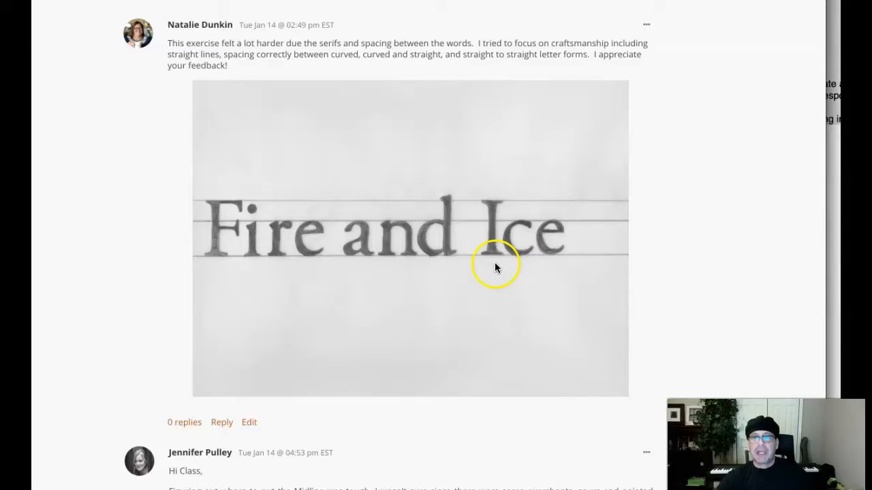
{"action": "mouse_move", "coordinate": [493, 266]}
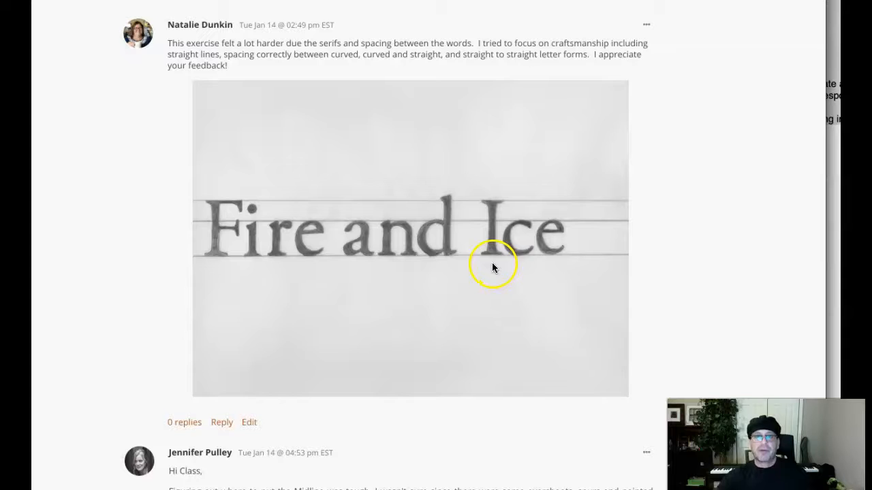
{"action": "mouse_move", "coordinate": [357, 245]}
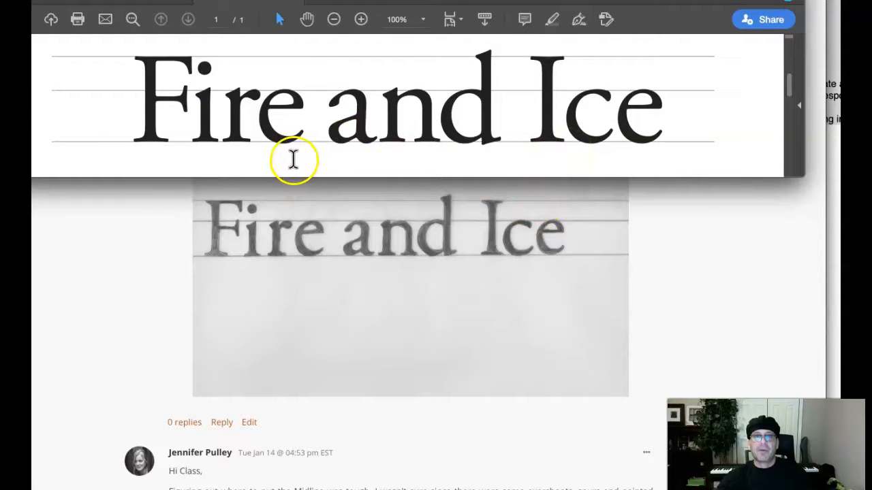
{"action": "mouse_move", "coordinate": [271, 246]}
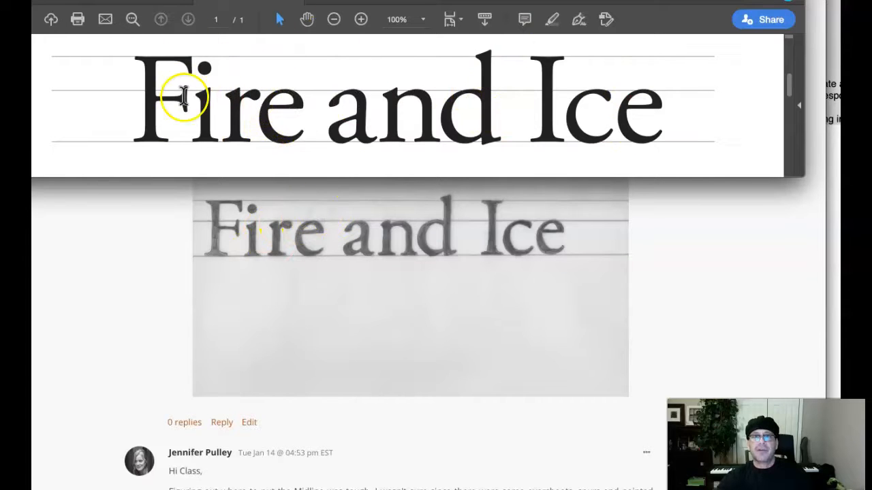
{"action": "mouse_move", "coordinate": [532, 126]}
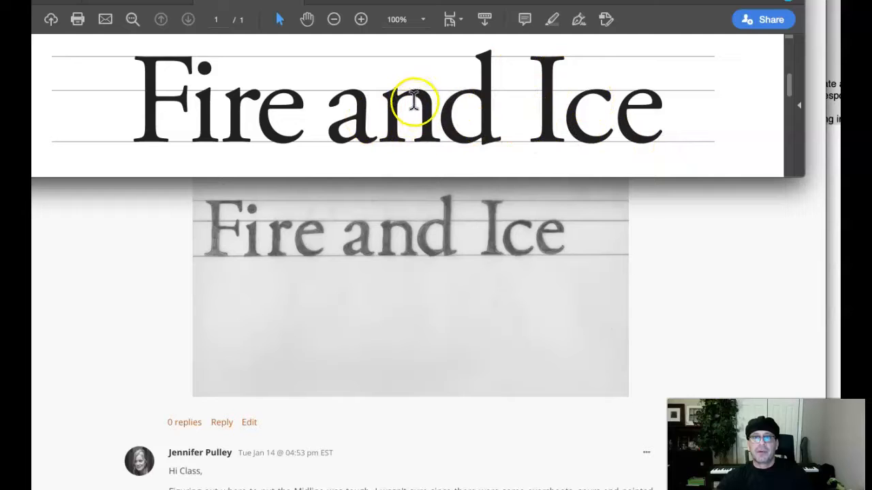
{"action": "mouse_move", "coordinate": [659, 97]}
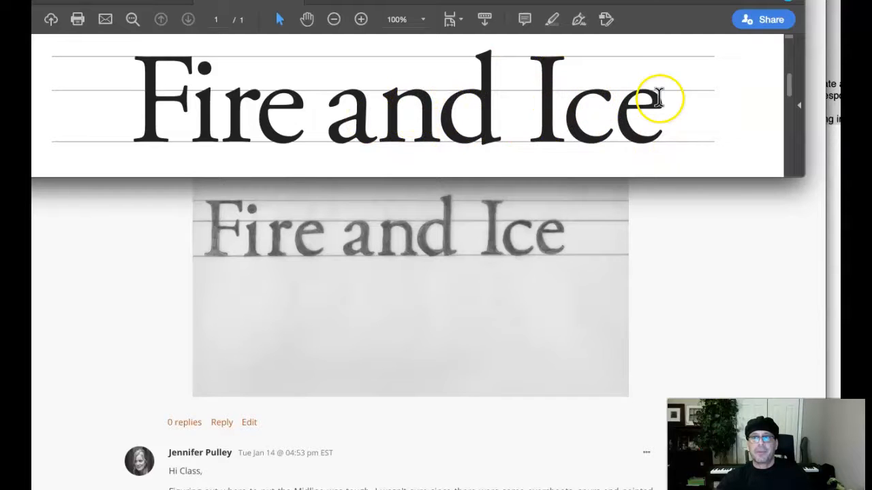
{"action": "mouse_move", "coordinate": [647, 162]}
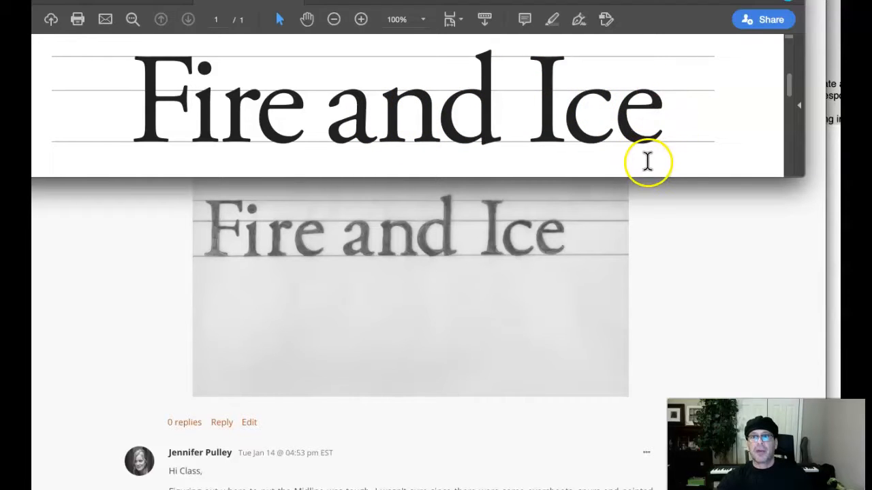
{"action": "mouse_move", "coordinate": [518, 259]}
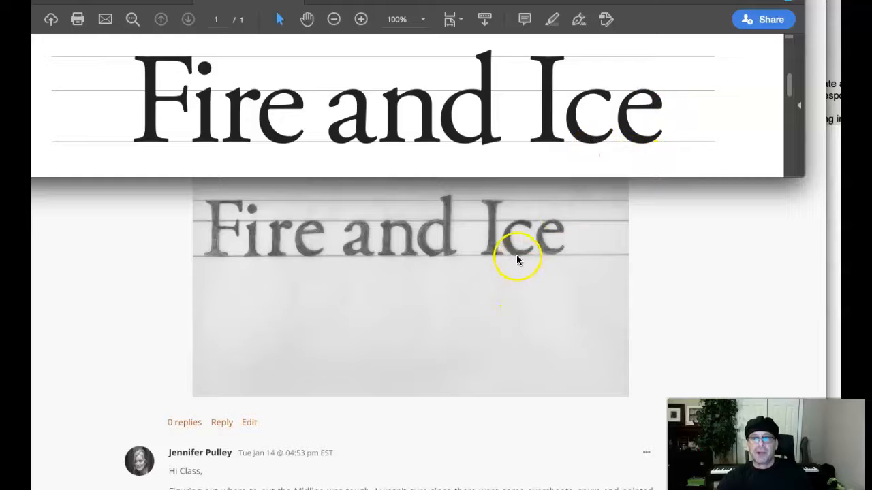
{"action": "mouse_move", "coordinate": [545, 225]}
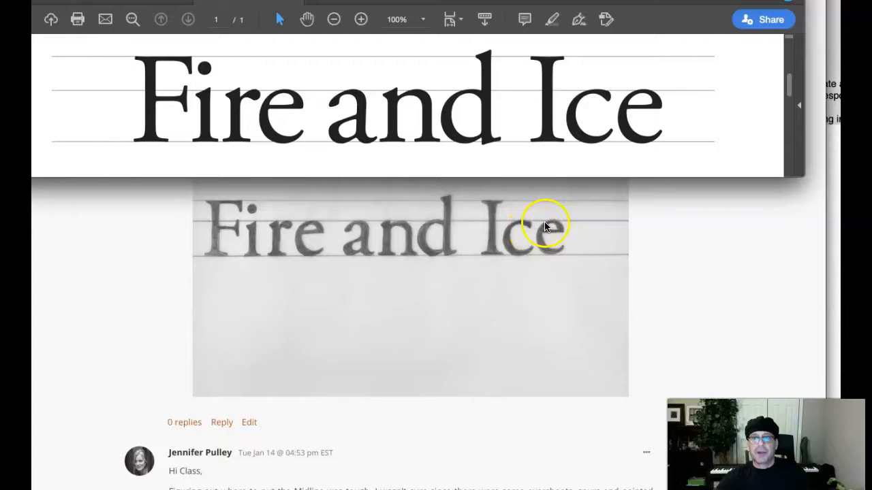
{"action": "mouse_move", "coordinate": [548, 259]}
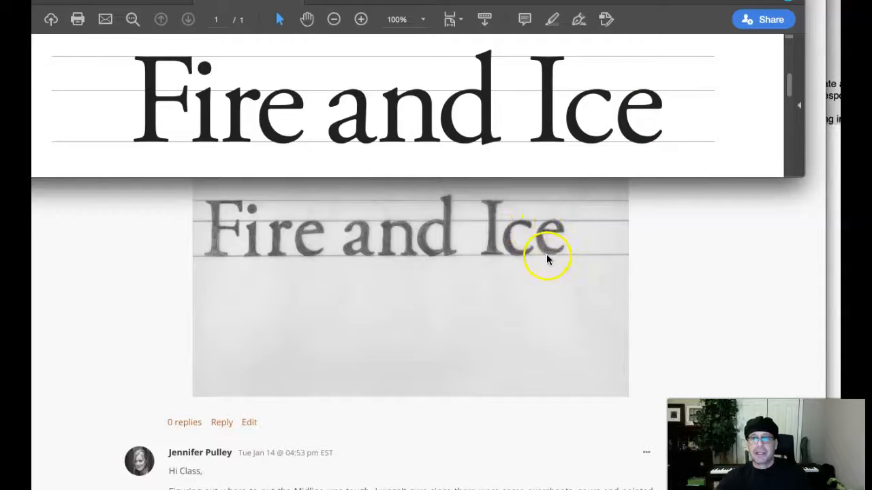
{"action": "mouse_move", "coordinate": [341, 259]}
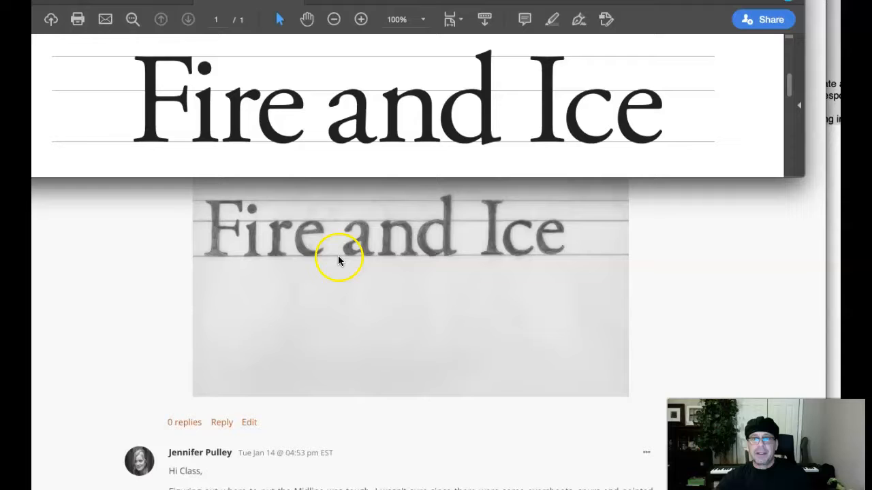
{"action": "mouse_move", "coordinate": [311, 168]}
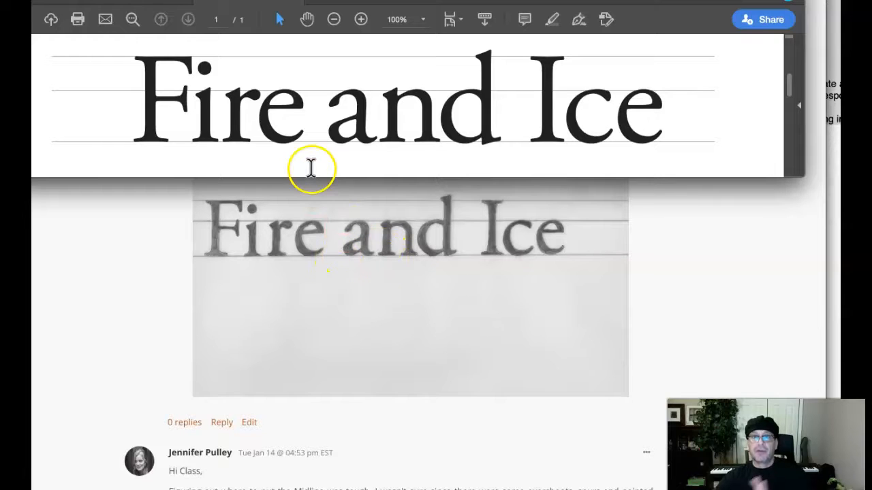
{"action": "mouse_move", "coordinate": [384, 376]}
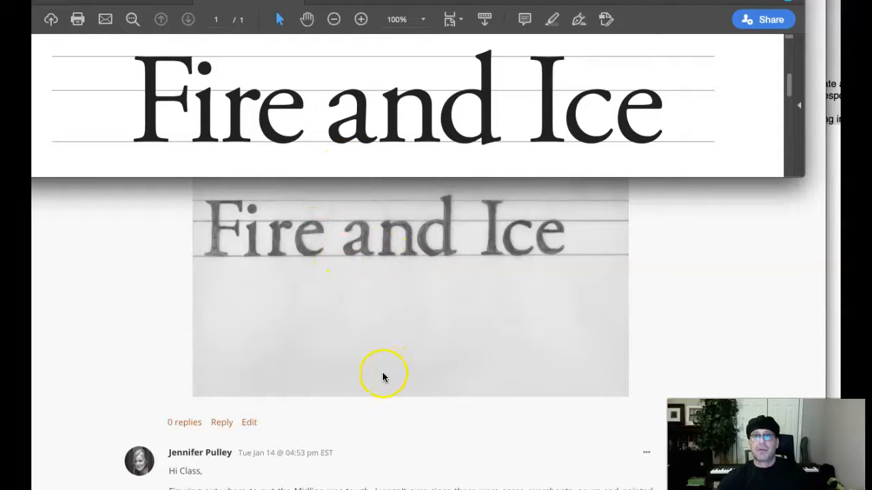
{"action": "mouse_move", "coordinate": [406, 269]}
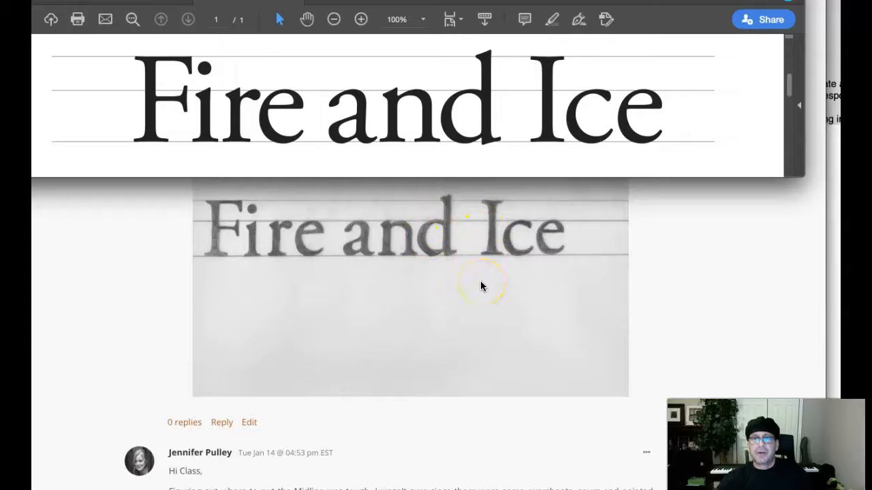
{"action": "mouse_move", "coordinate": [395, 113]}
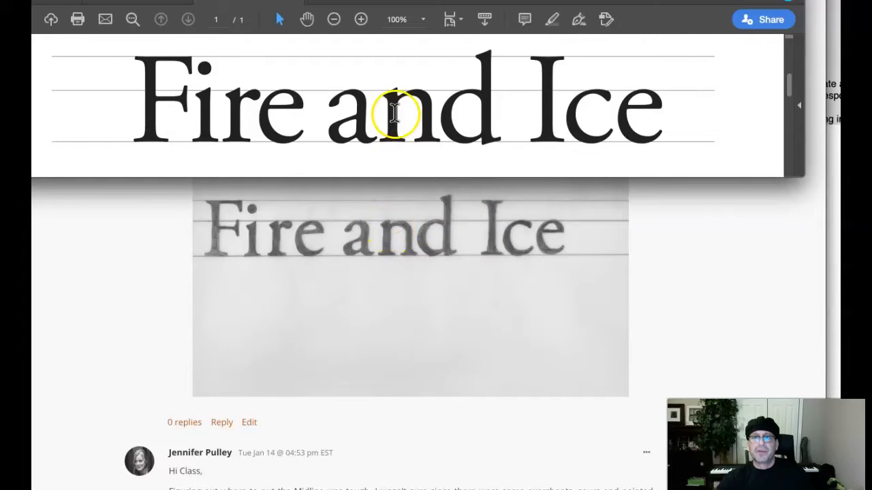
{"action": "mouse_move", "coordinate": [382, 225]}
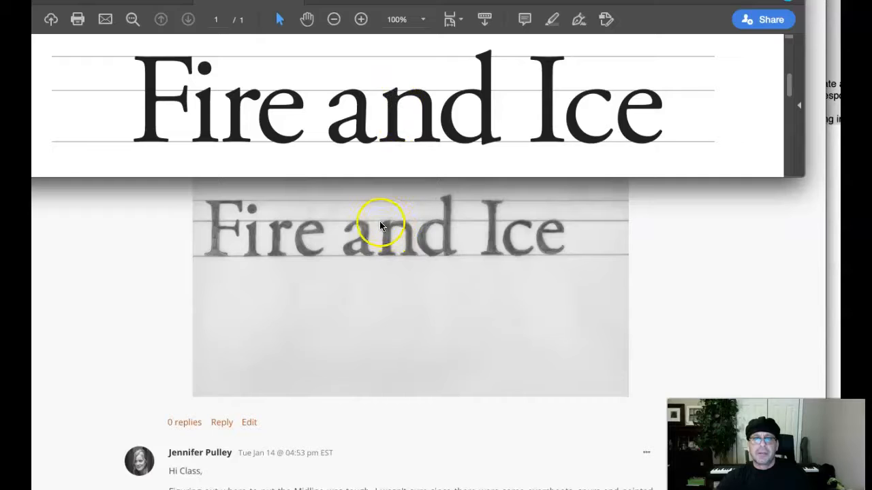
{"action": "mouse_move", "coordinate": [415, 187]}
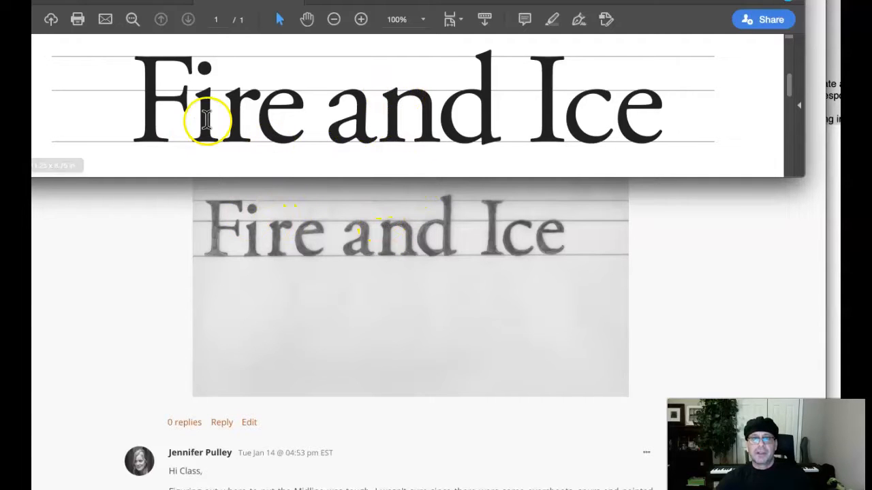
{"action": "mouse_move", "coordinate": [248, 187]}
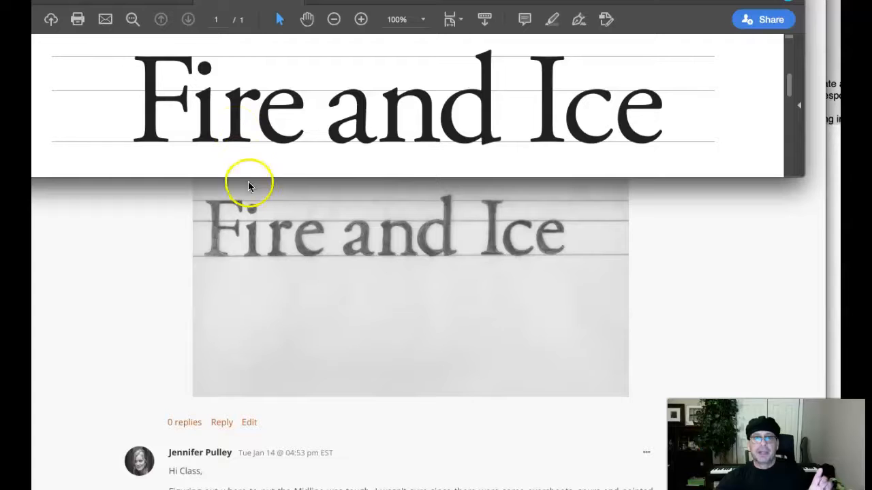
{"action": "mouse_move", "coordinate": [235, 226]}
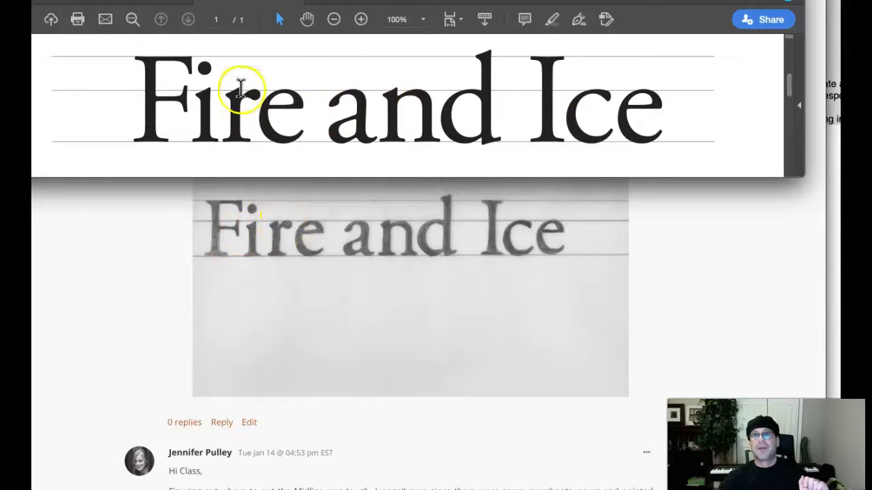
{"action": "mouse_move", "coordinate": [558, 126]}
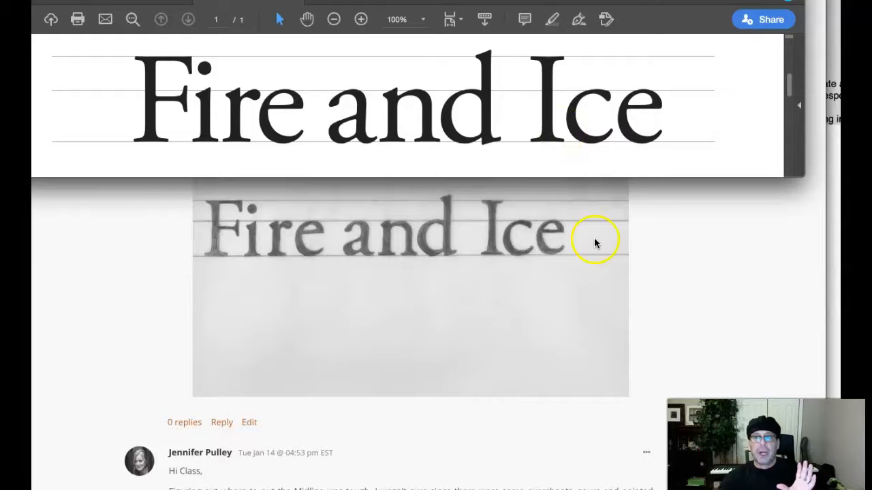
{"action": "mouse_move", "coordinate": [373, 126]}
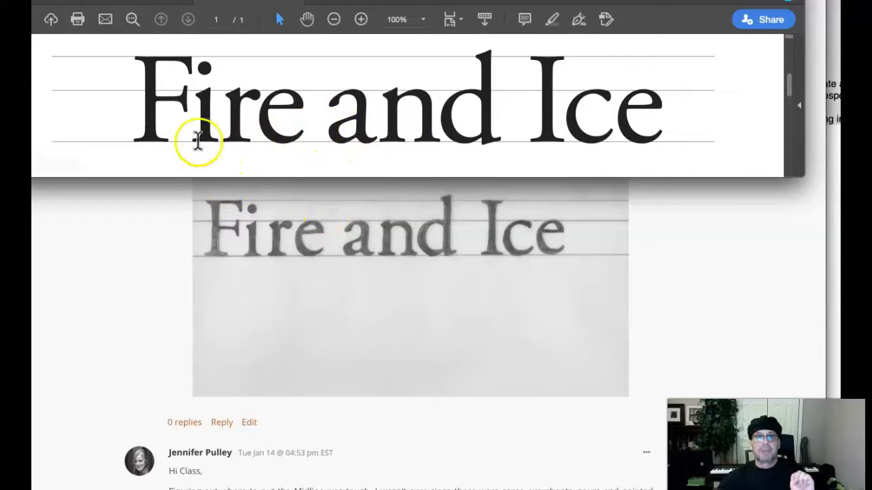
{"action": "mouse_move", "coordinate": [198, 186]}
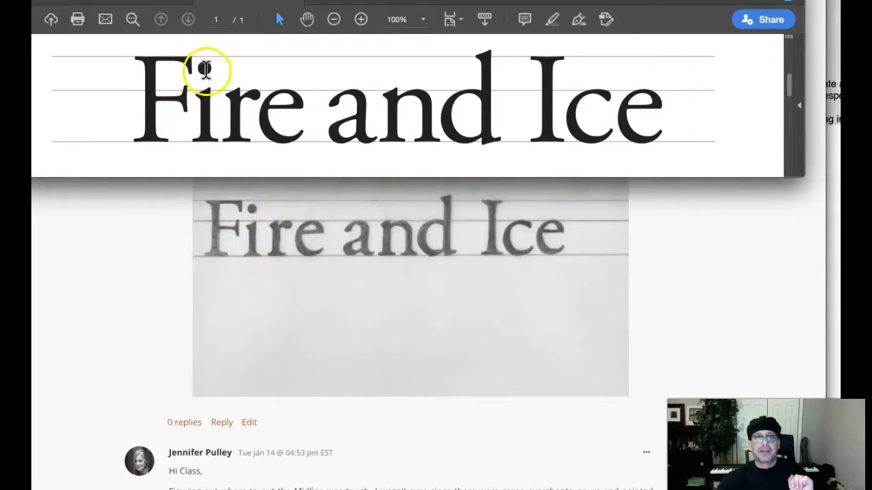
{"action": "mouse_move", "coordinate": [242, 208]}
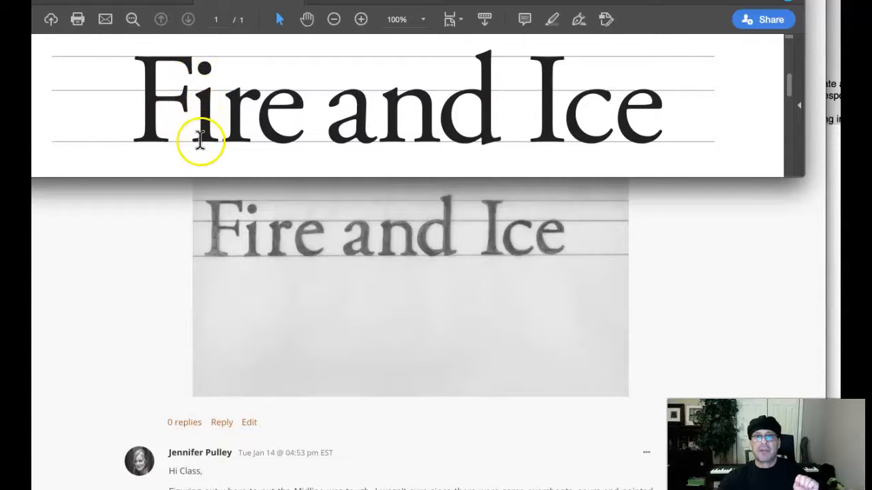
{"action": "mouse_move", "coordinate": [261, 150]}
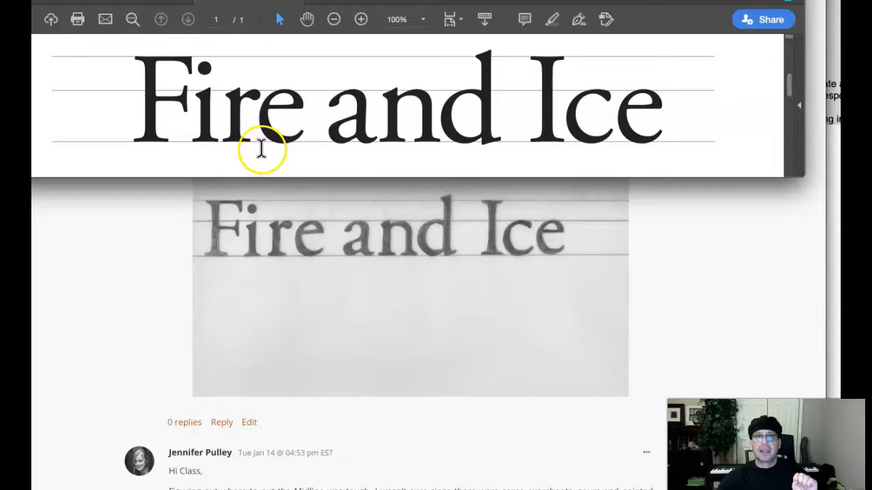
{"action": "mouse_move", "coordinate": [489, 153]}
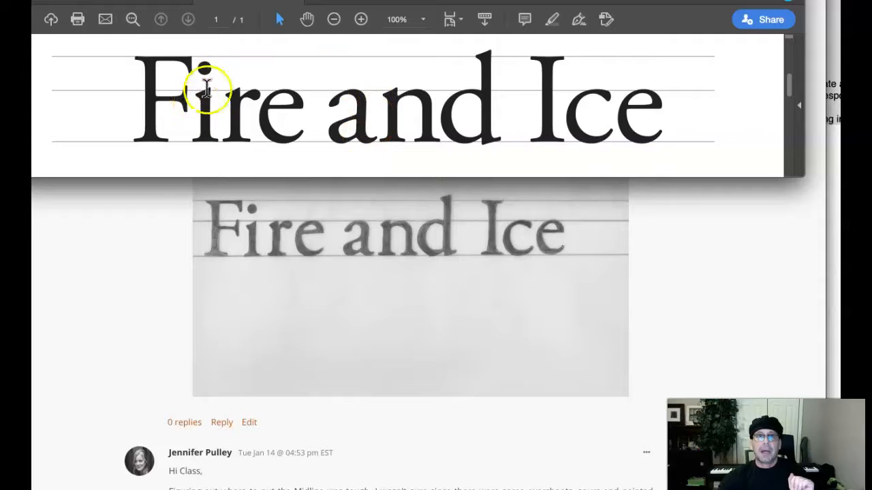
{"action": "mouse_move", "coordinate": [220, 112]}
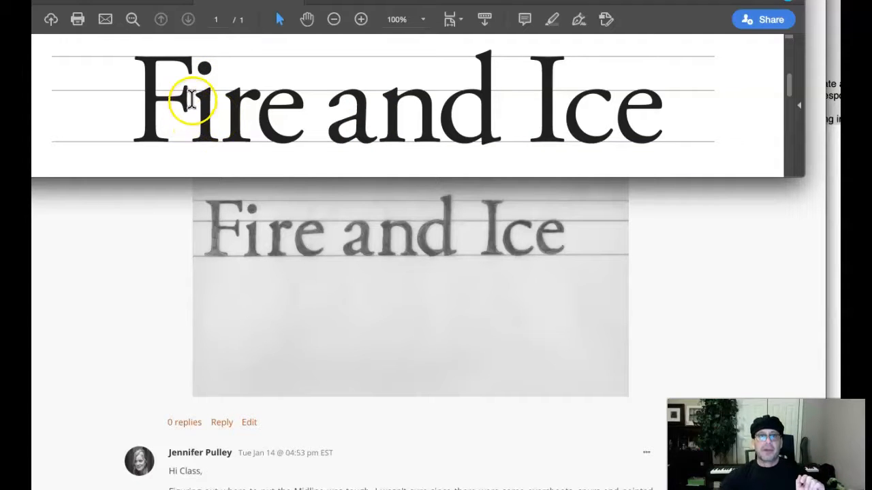
{"action": "mouse_move", "coordinate": [235, 130]}
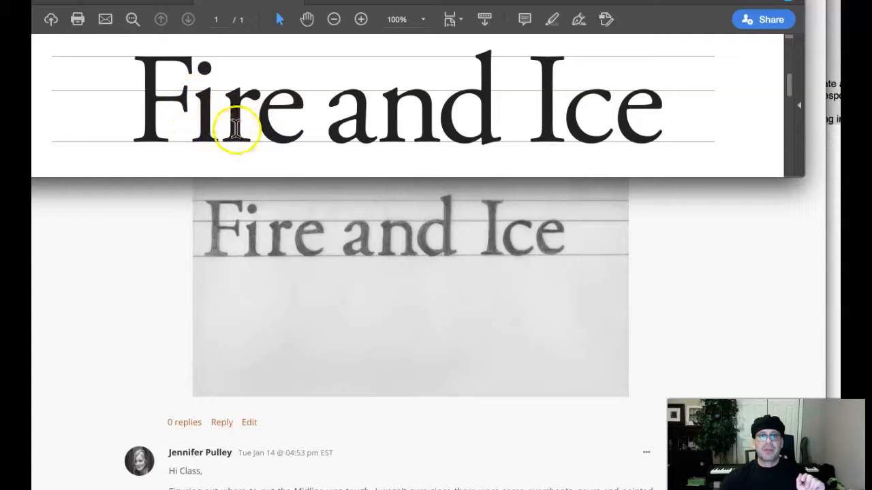
{"action": "mouse_move", "coordinate": [205, 217]}
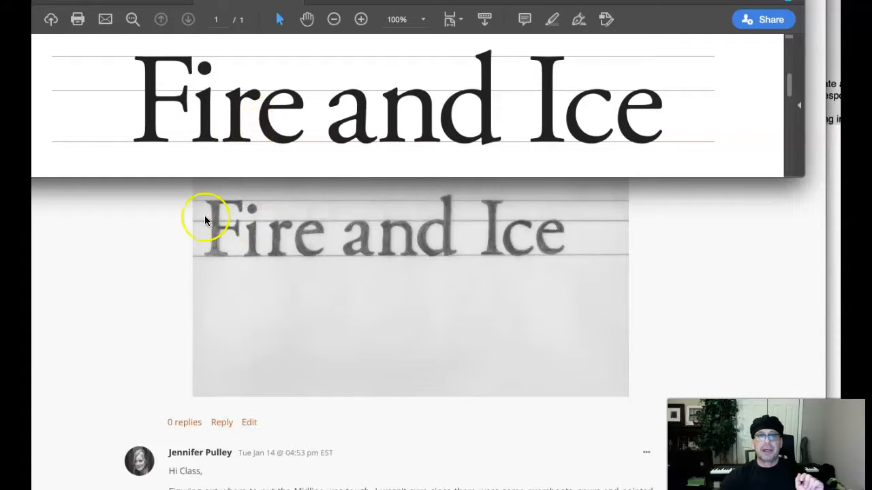
{"action": "mouse_move", "coordinate": [261, 236]}
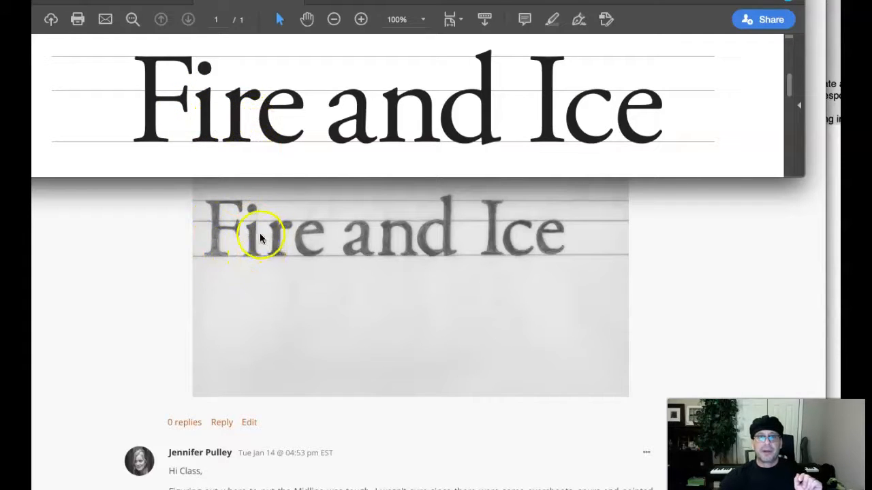
{"action": "mouse_move", "coordinate": [275, 264]}
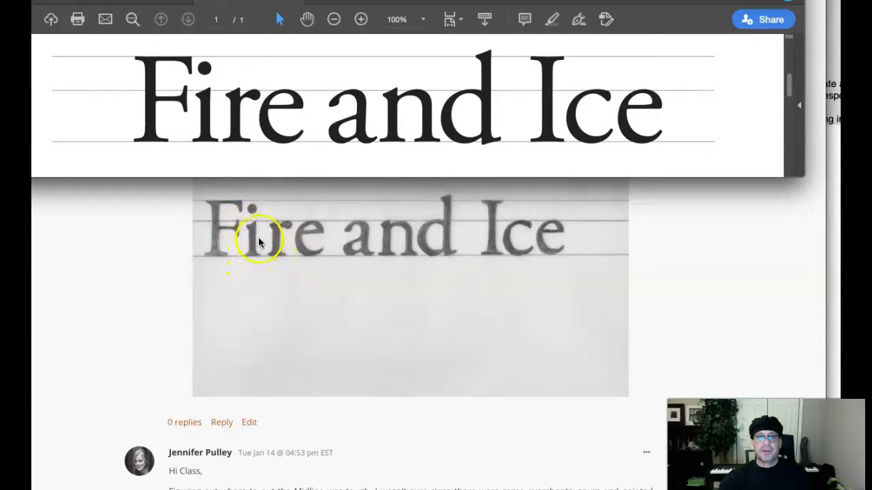
{"action": "mouse_move", "coordinate": [297, 262]}
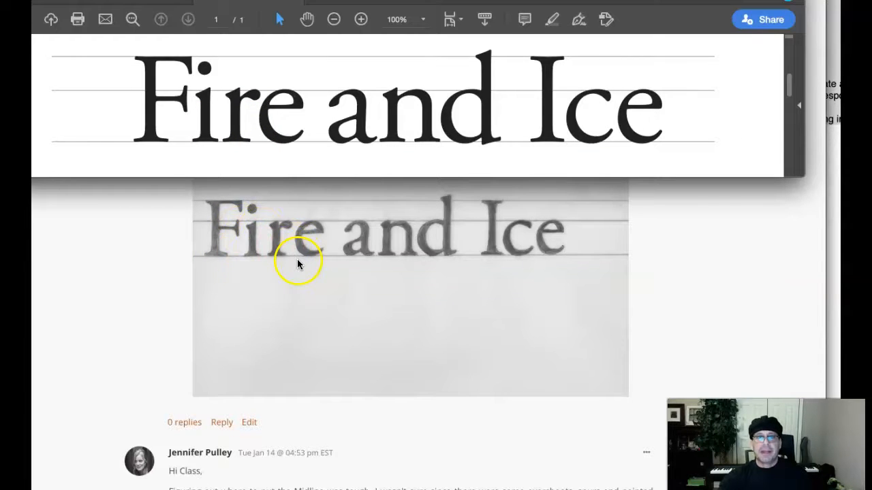
{"action": "mouse_move", "coordinate": [287, 238]}
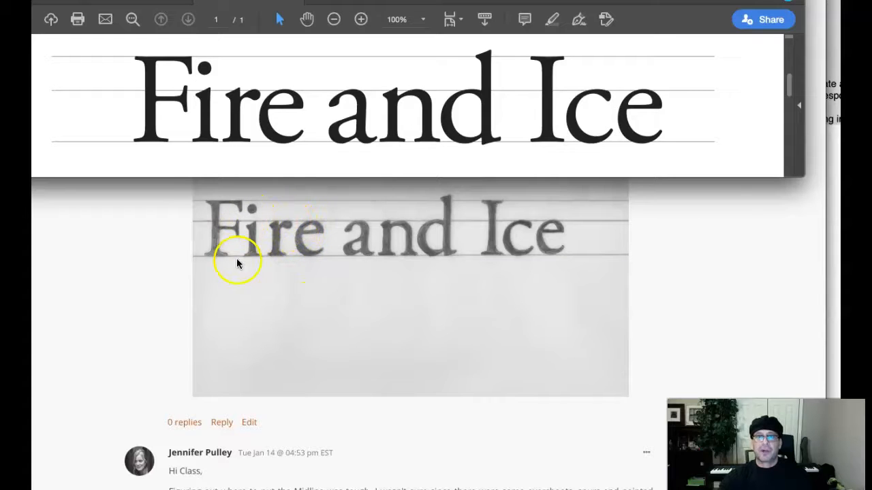
{"action": "mouse_move", "coordinate": [354, 262]}
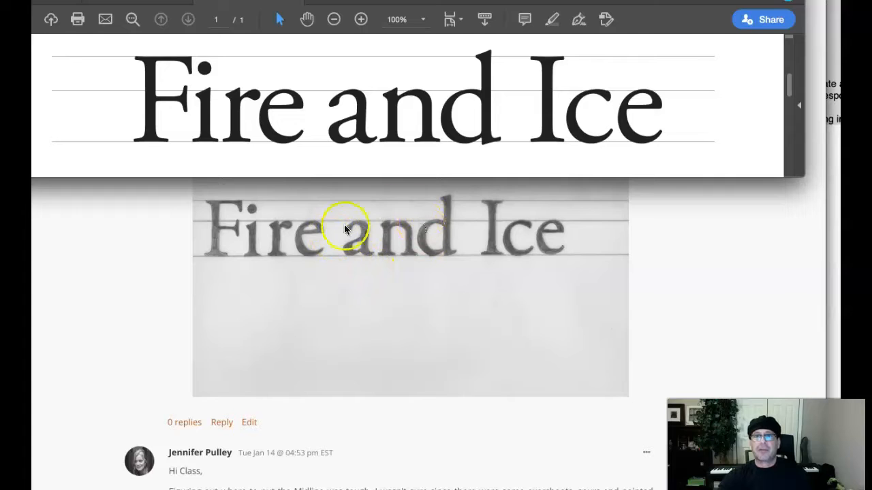
{"action": "mouse_move", "coordinate": [456, 252]}
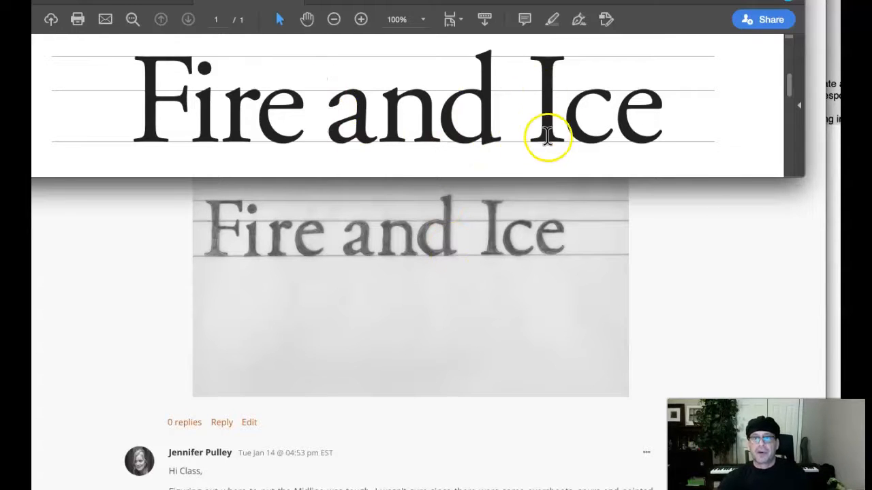
{"action": "mouse_move", "coordinate": [382, 257]}
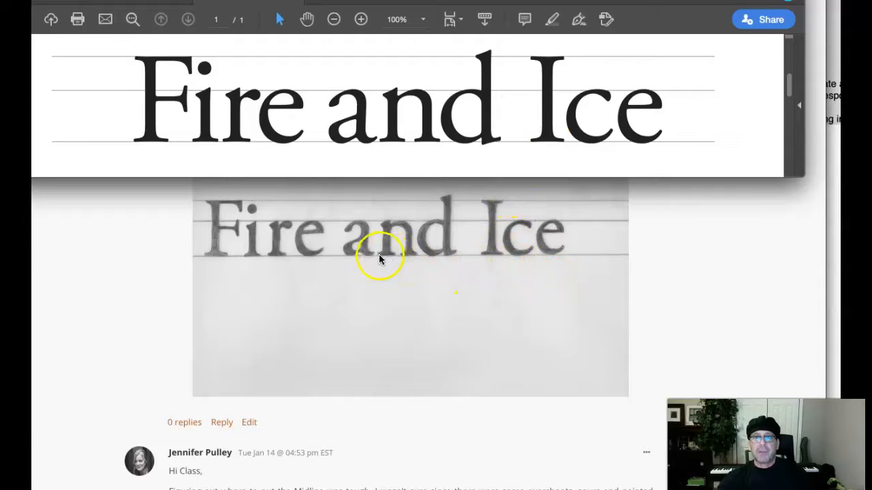
{"action": "mouse_move", "coordinate": [397, 274]}
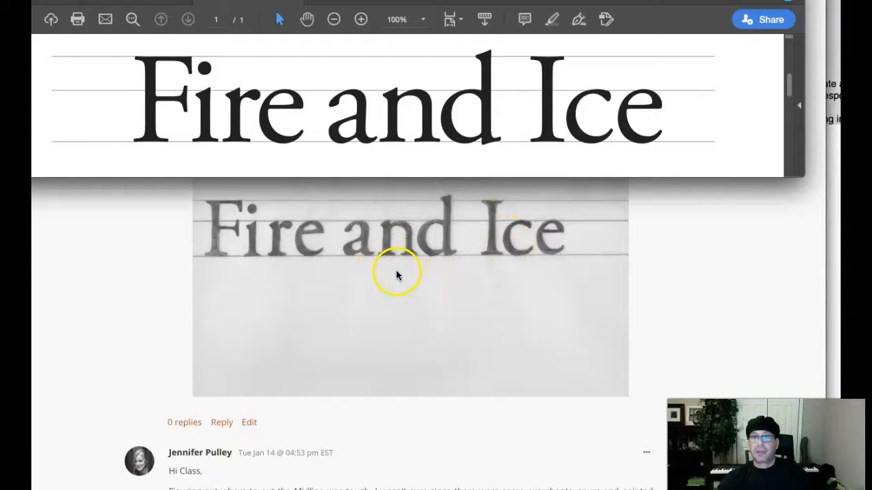
{"action": "mouse_move", "coordinate": [463, 245]}
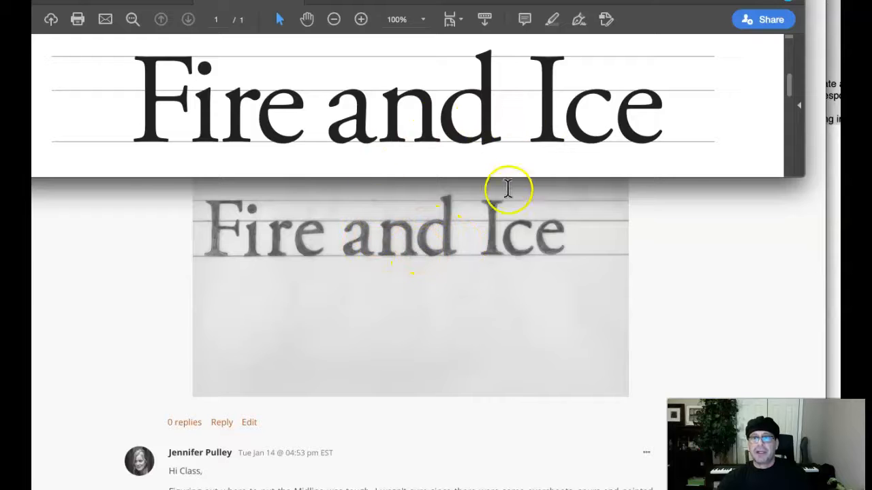
{"action": "mouse_move", "coordinate": [494, 235]}
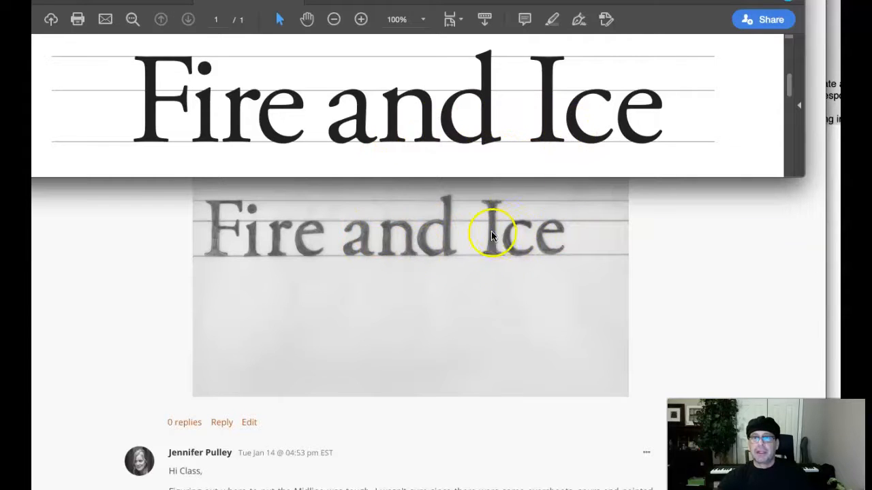
{"action": "mouse_move", "coordinate": [501, 245]}
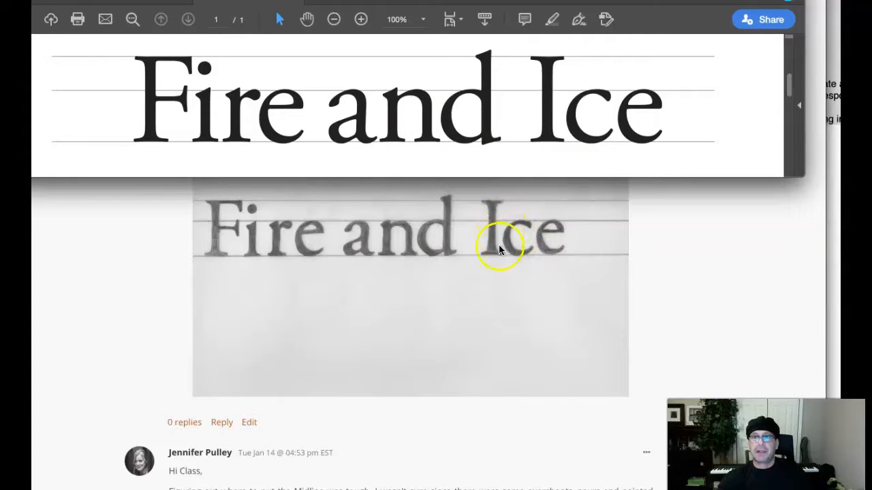
{"action": "mouse_move", "coordinate": [565, 191]}
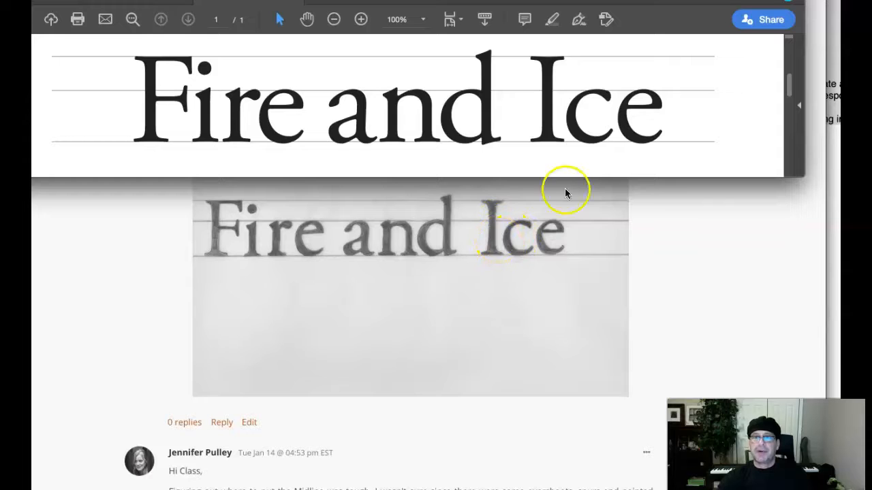
{"action": "mouse_move", "coordinate": [507, 225]}
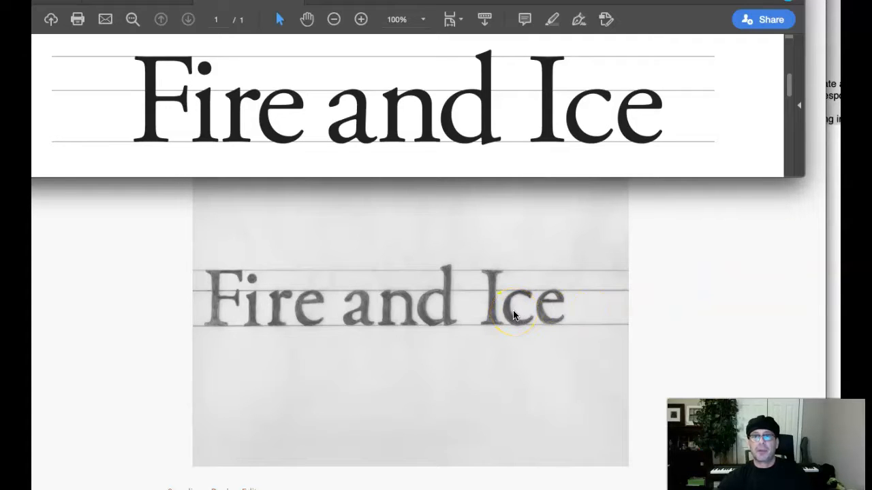
{"action": "mouse_move", "coordinate": [115, 215]}
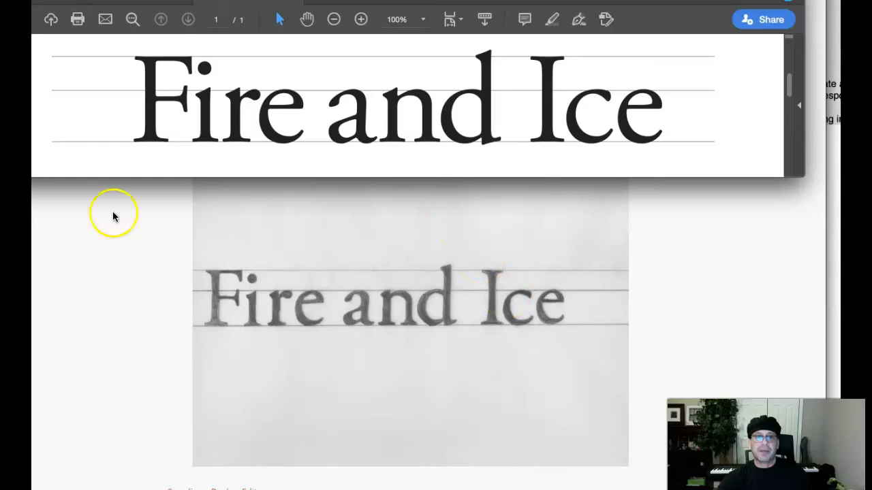